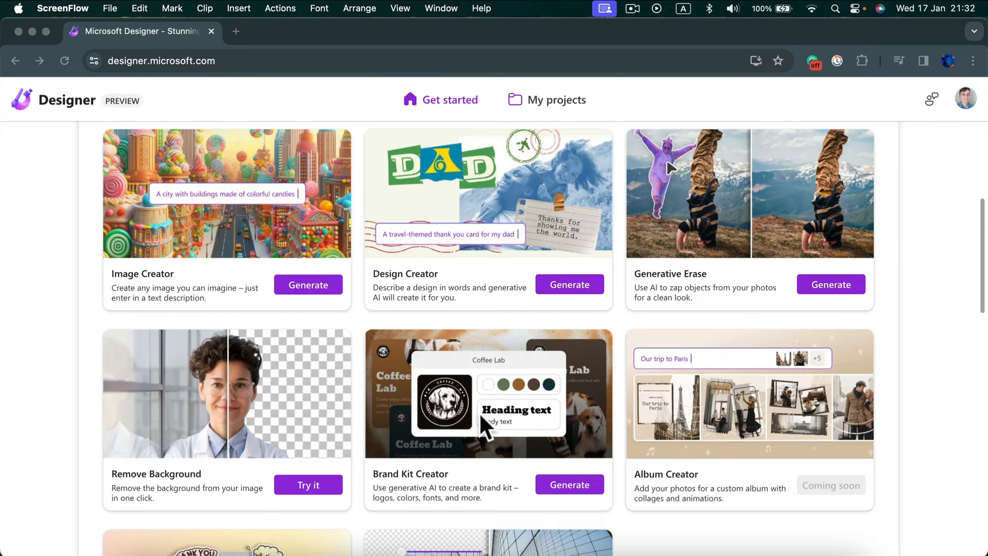
# Scroll the Designer home page down toward the Brand Kit Creator.
pyautogui.scroll(-3)
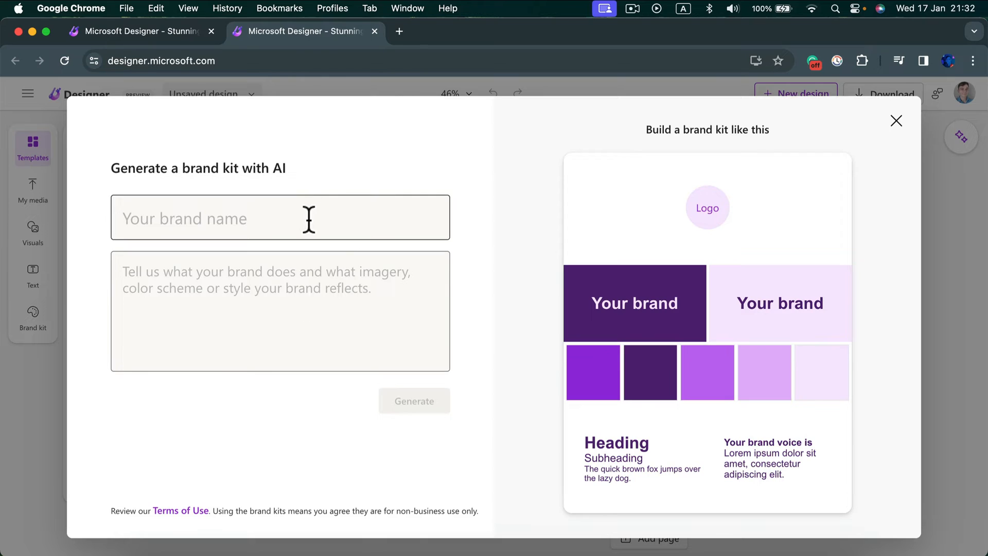
# Enter brand 'Tamazaki' with description 'Artisan family bakery open since 1989' and generate kits.
pyautogui.write('T')
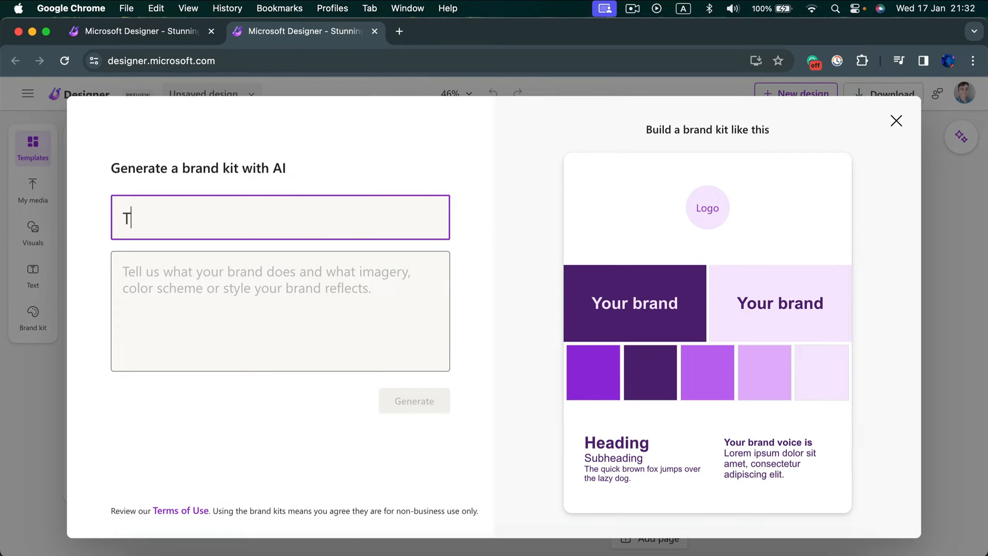
pyautogui.write('amazk')
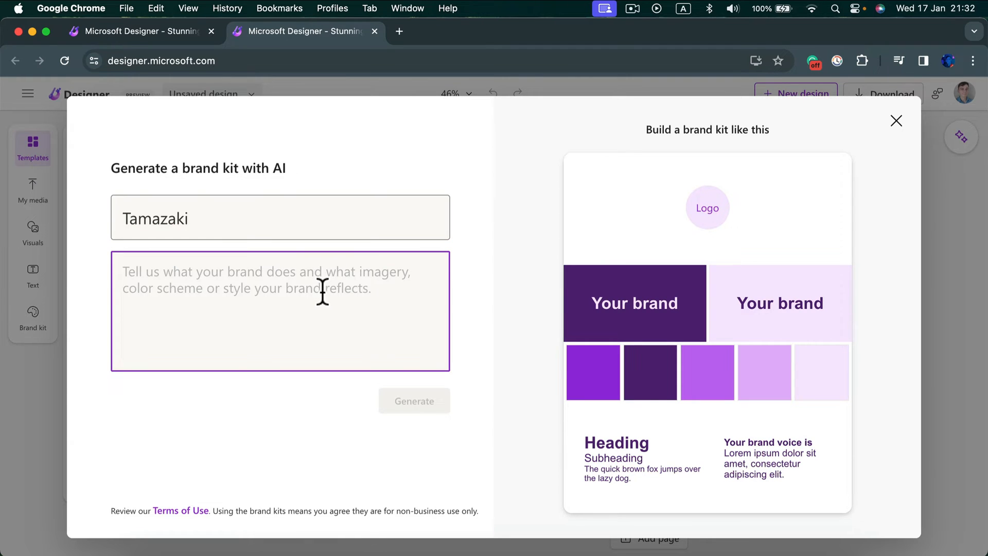
pyautogui.write('Artisan family bakery open since 1989')
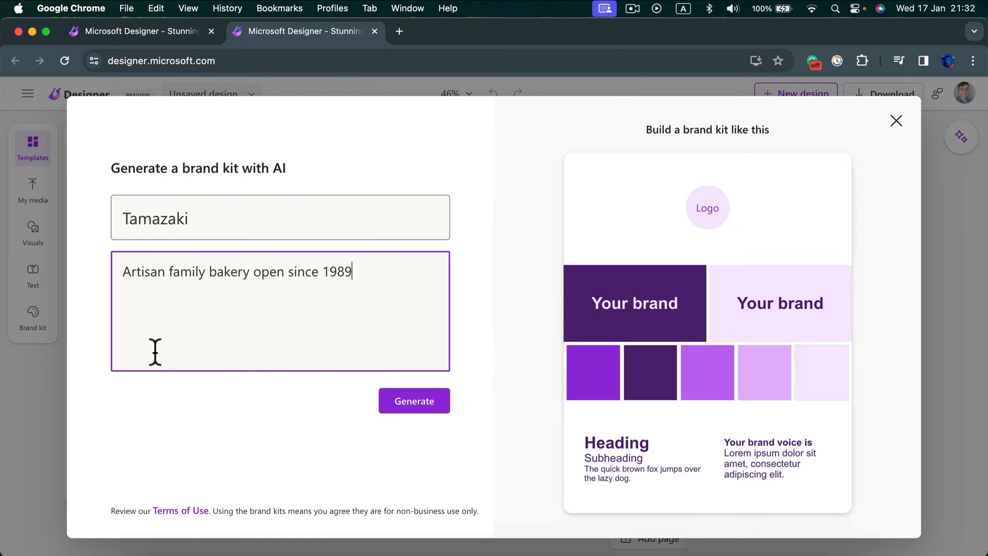
pyautogui.moveTo(245, 272)
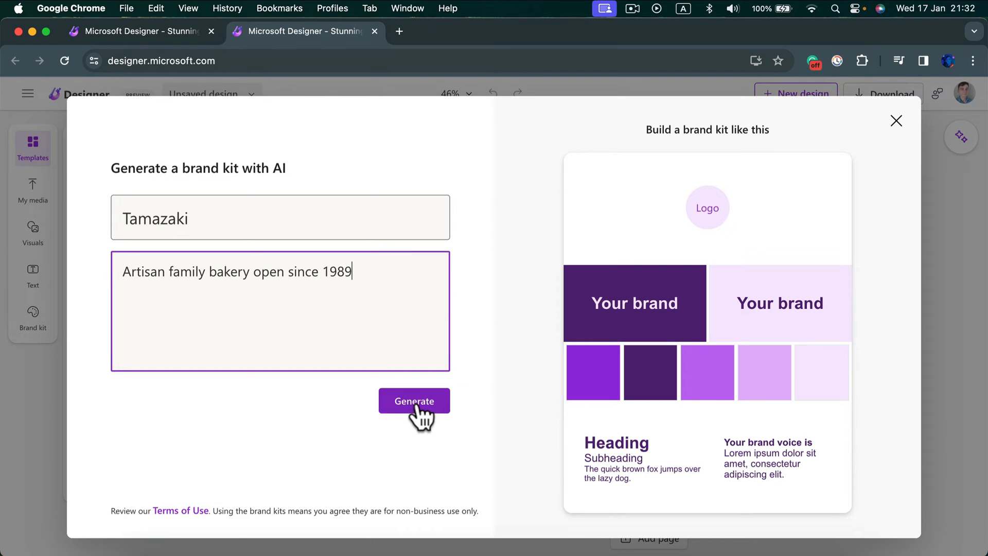
pyautogui.click(413, 400)
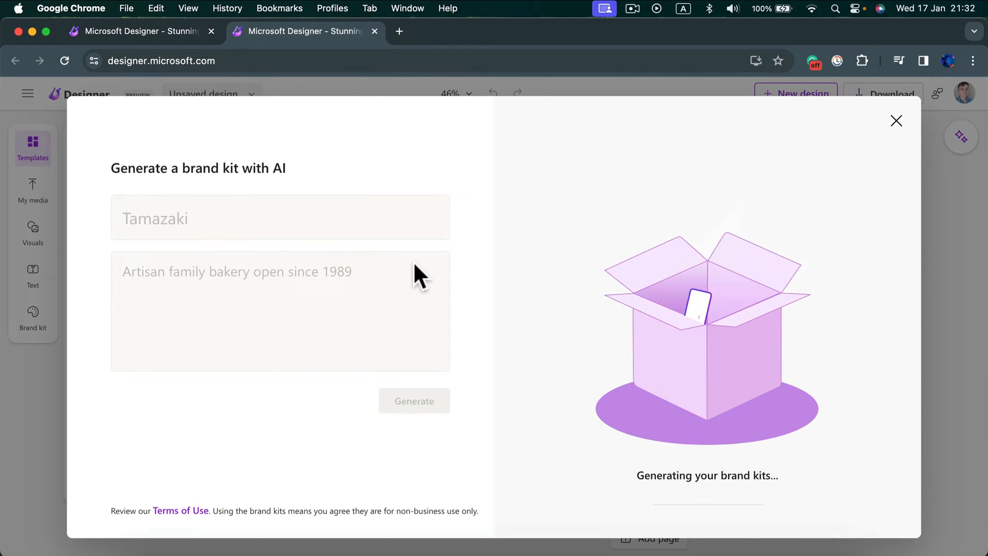
pyautogui.moveTo(844, 355)
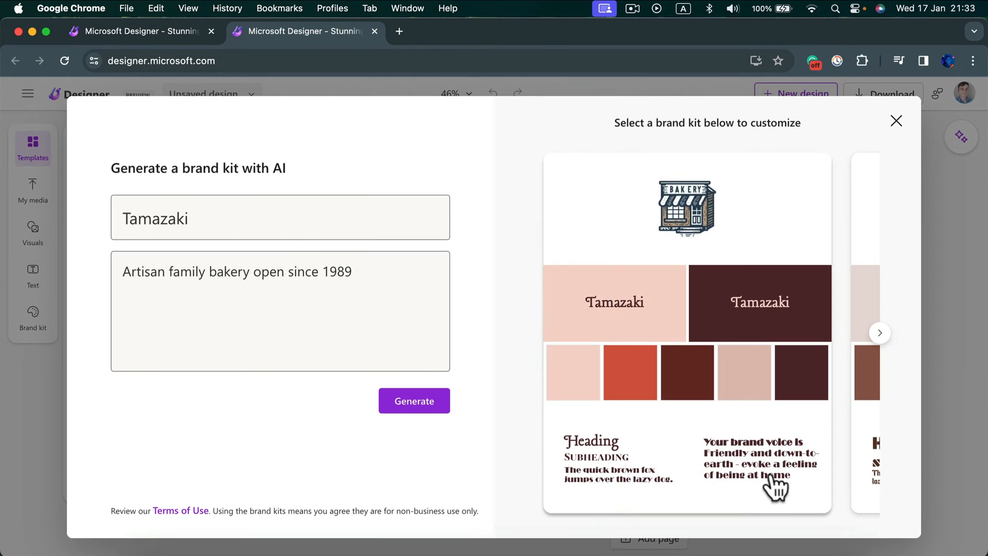
pyautogui.moveTo(748, 464)
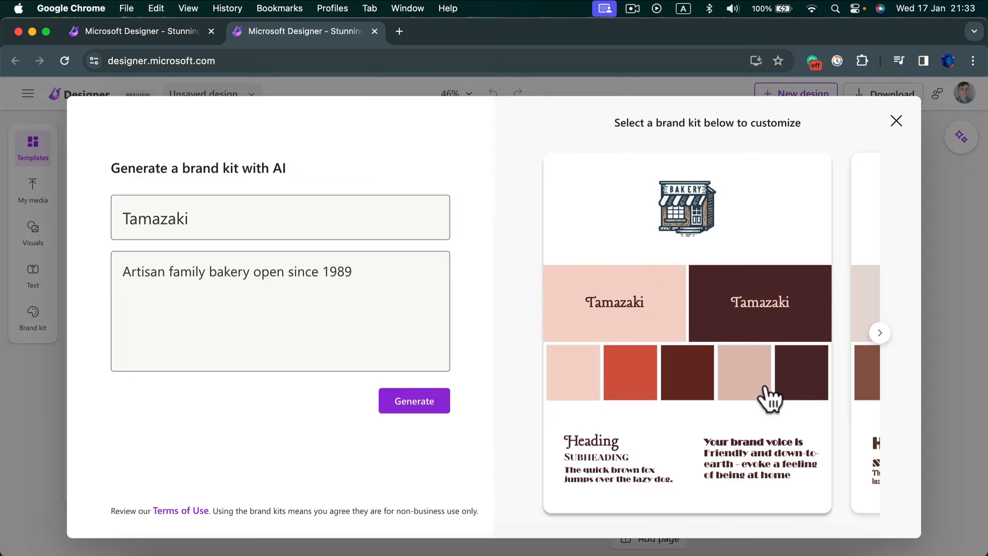
pyautogui.moveTo(604, 484)
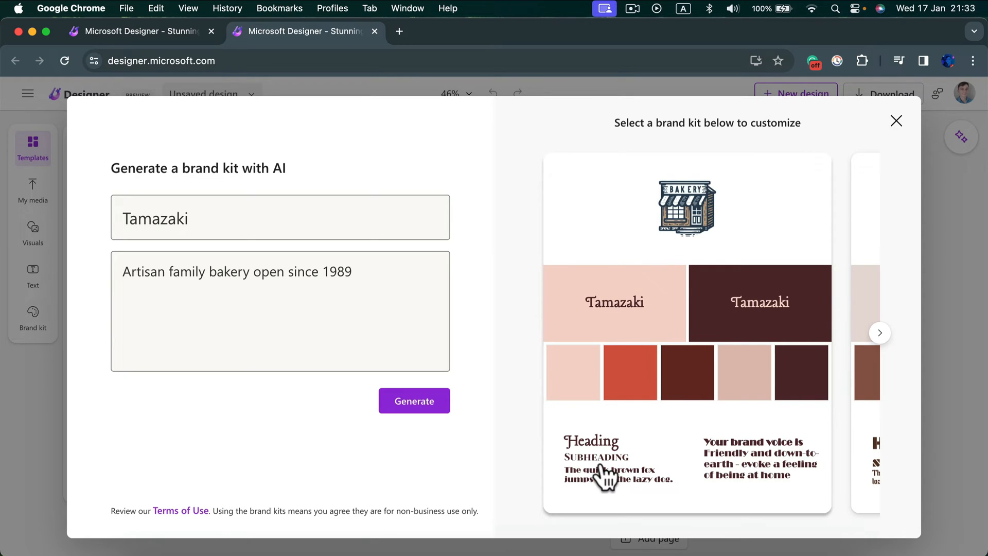
pyautogui.moveTo(669, 195)
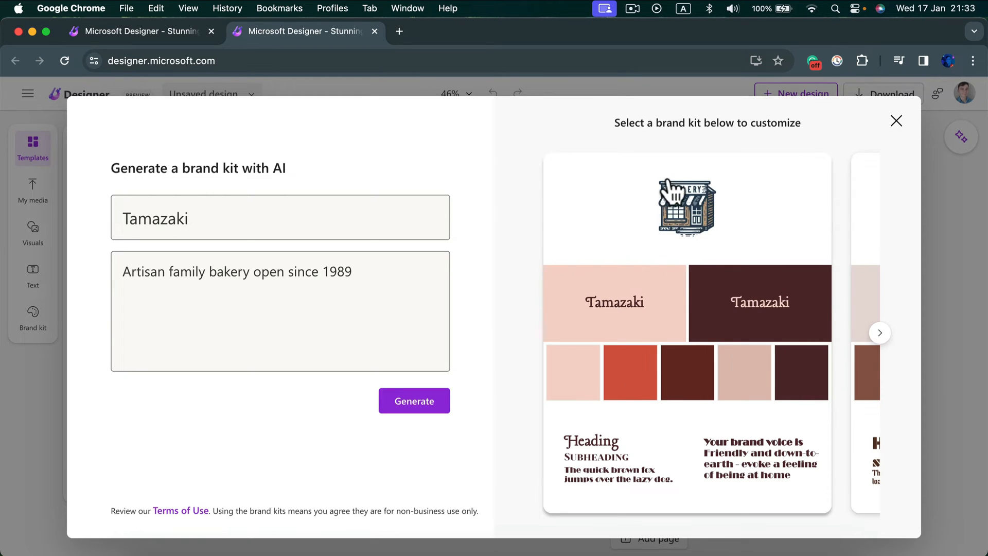
pyautogui.moveTo(697, 229)
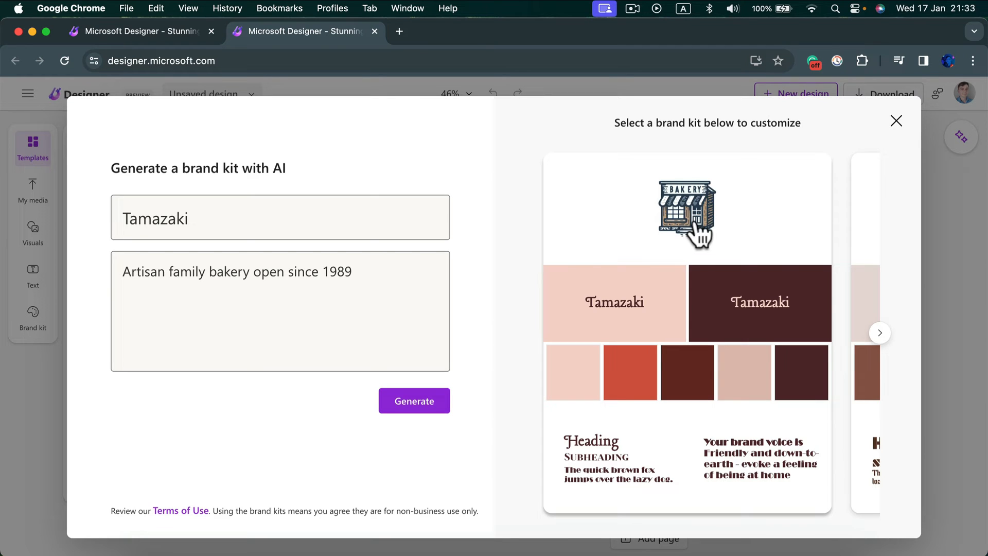
pyautogui.moveTo(880, 333)
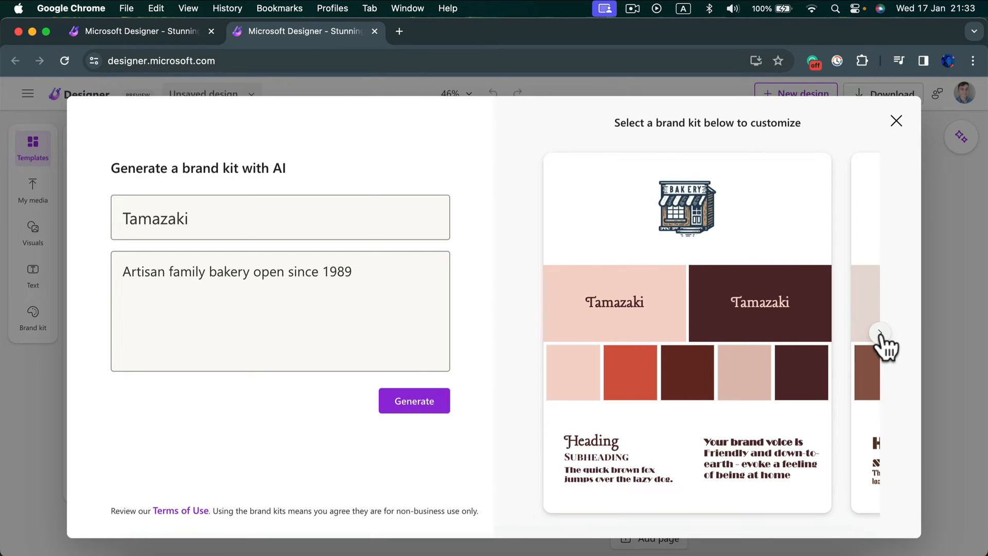
# Browse forward through two generated Tamazaki kits, then go back to earlier ones.
pyautogui.click(880, 332)
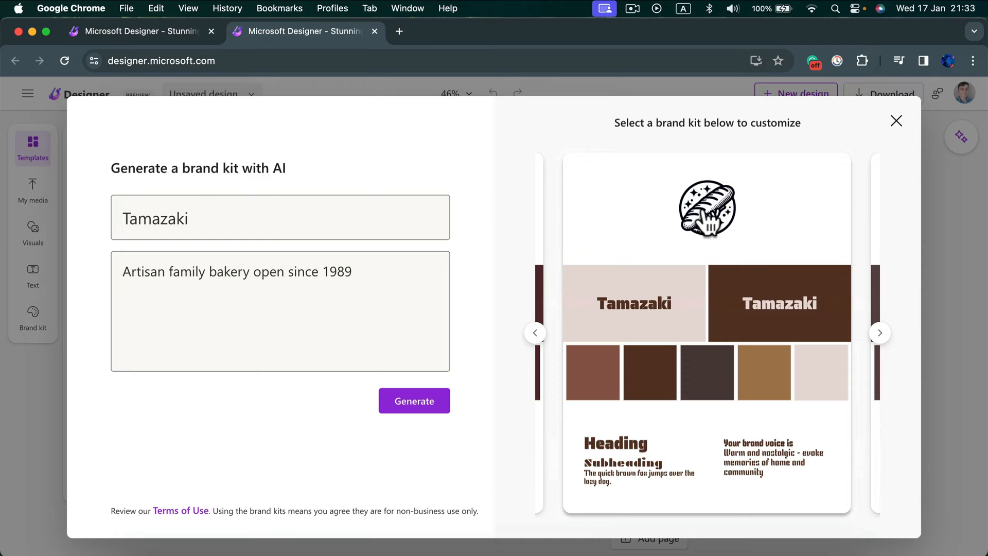
pyautogui.click(879, 333)
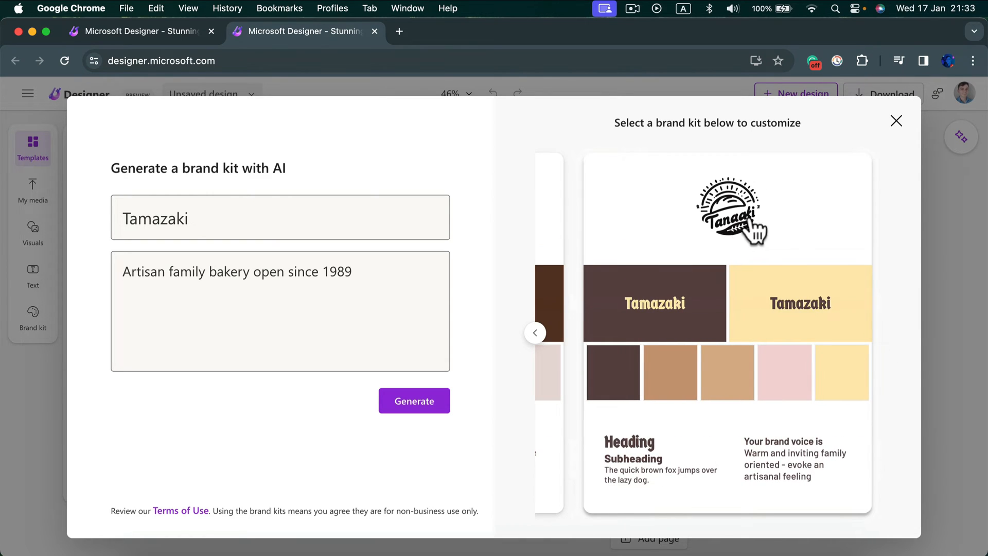
pyautogui.moveTo(822, 368)
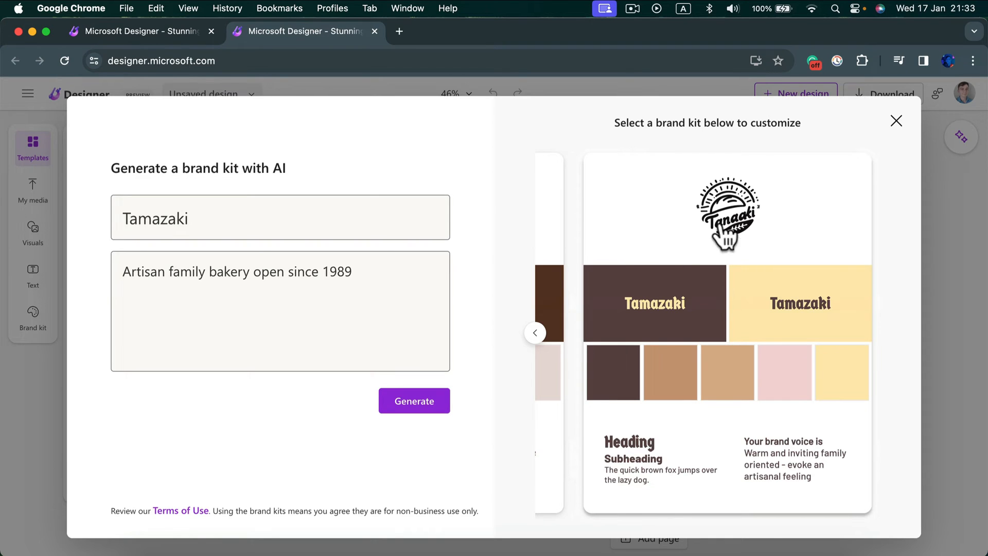
pyautogui.moveTo(752, 227)
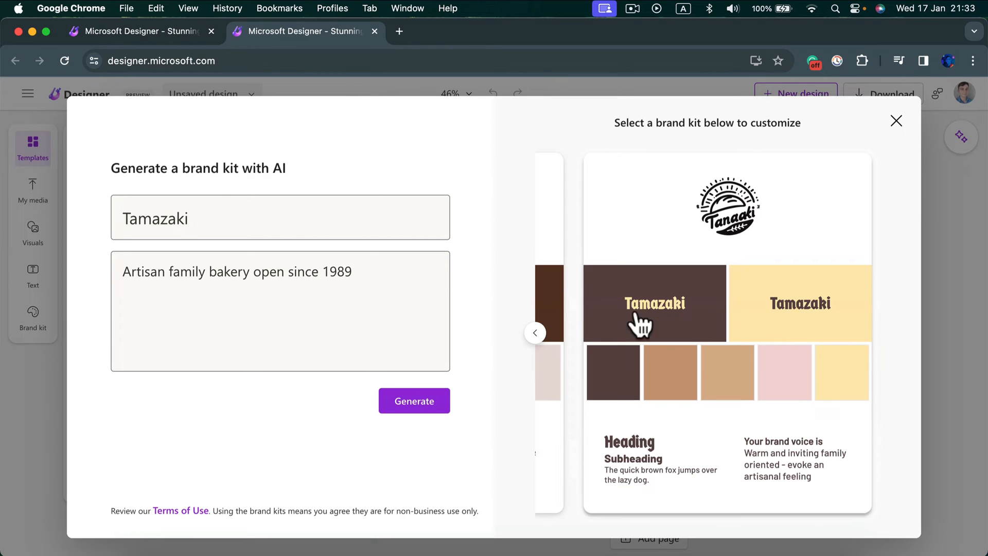
pyautogui.moveTo(551, 319)
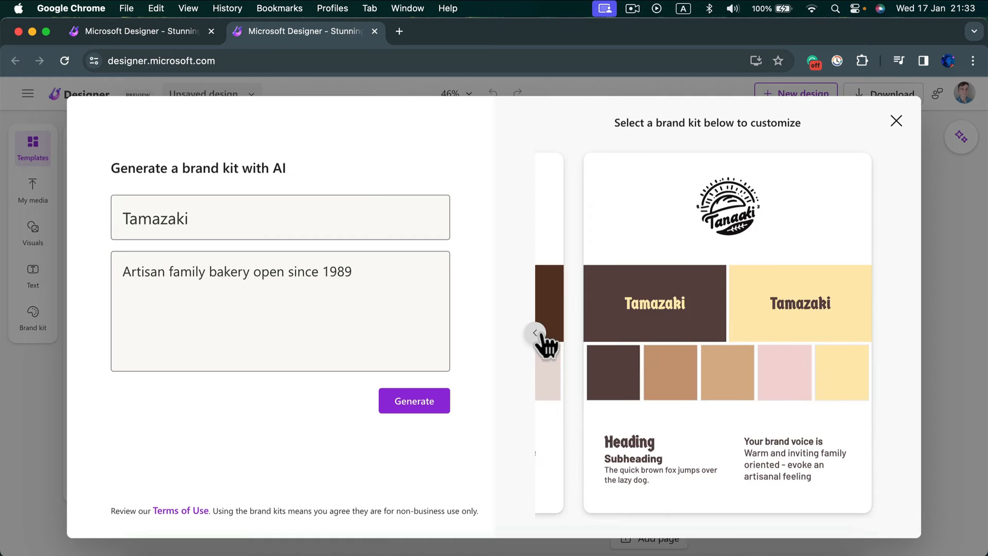
pyautogui.click(535, 333)
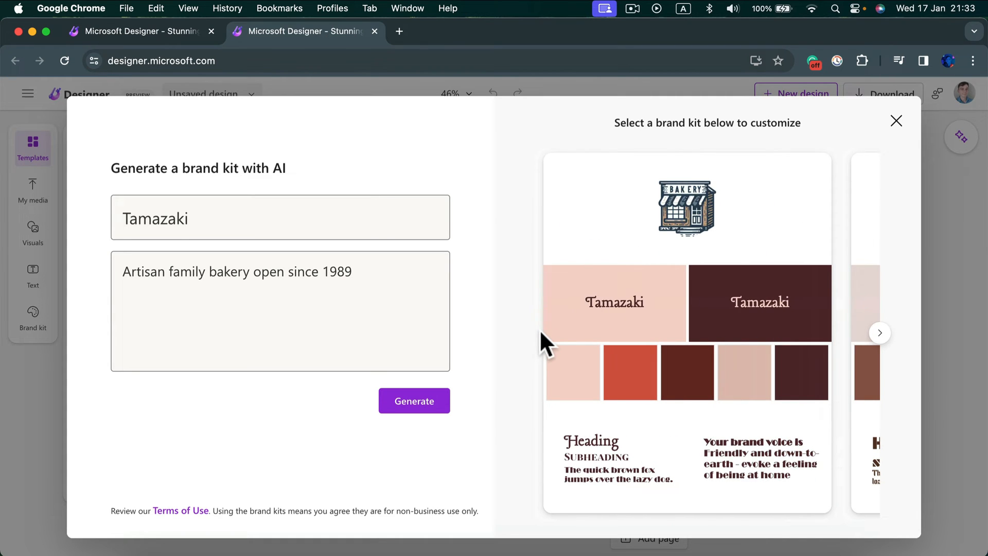
pyautogui.moveTo(717, 226)
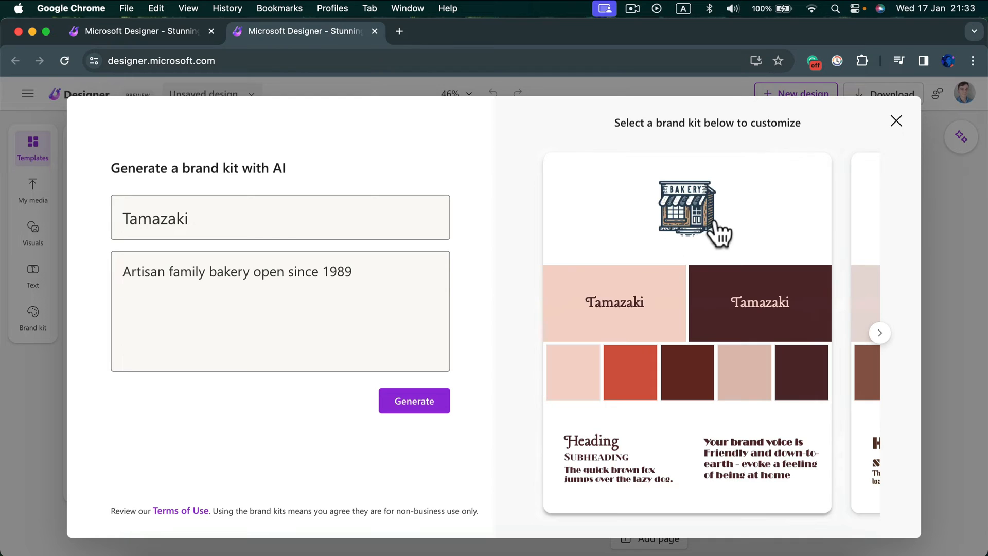
pyautogui.moveTo(472, 357)
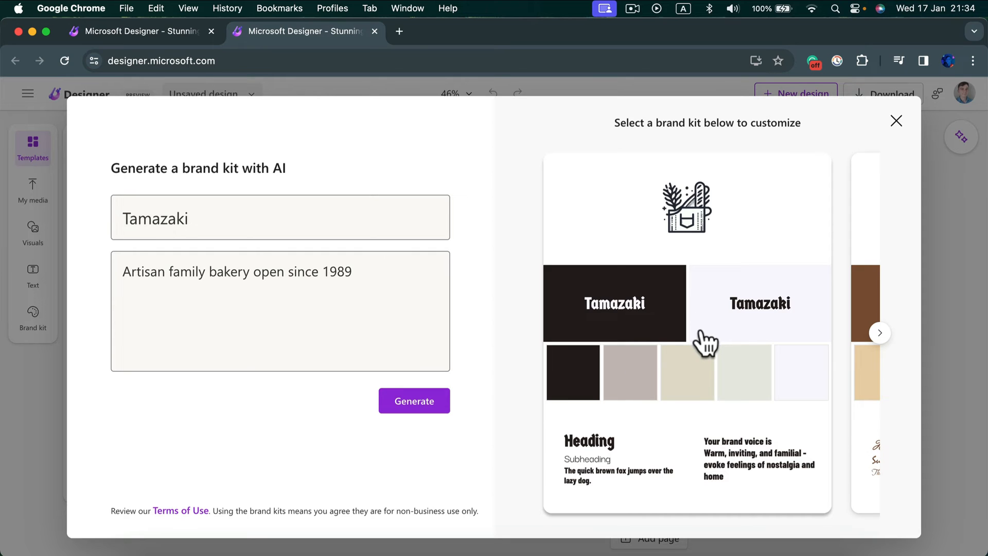
# Advance three kits to the brown, script-lettered kit with a bread-basket logo.
pyautogui.click(880, 333)
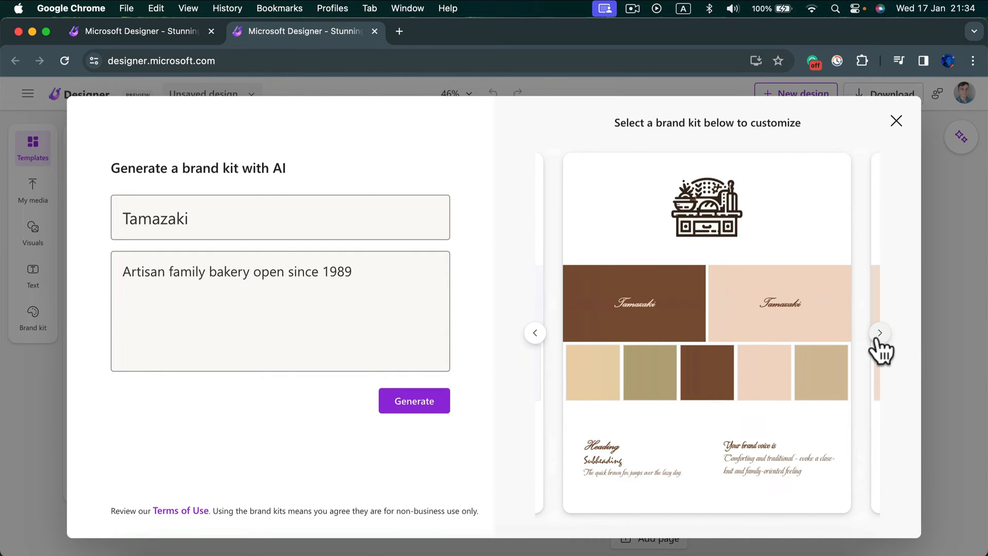
pyautogui.moveTo(695, 229)
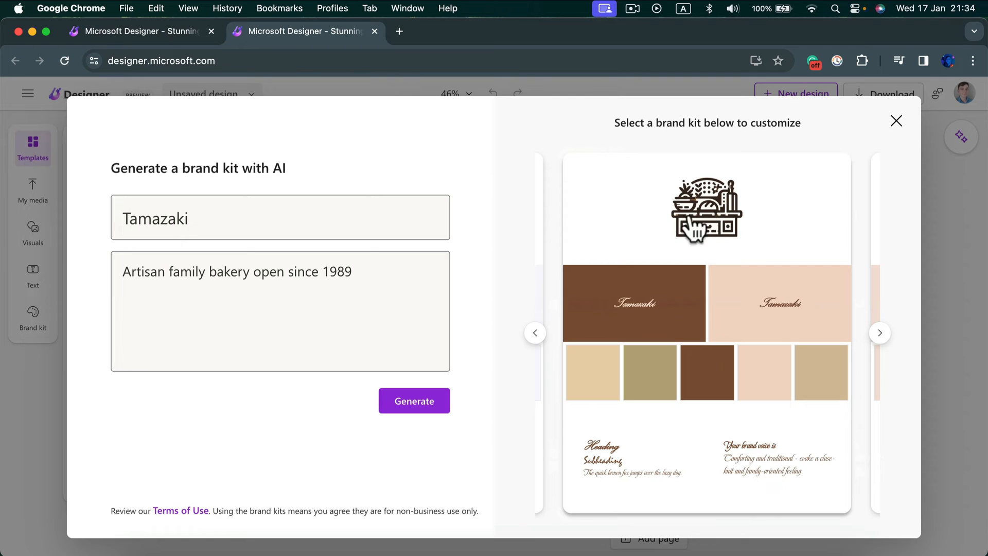
pyautogui.click(880, 333)
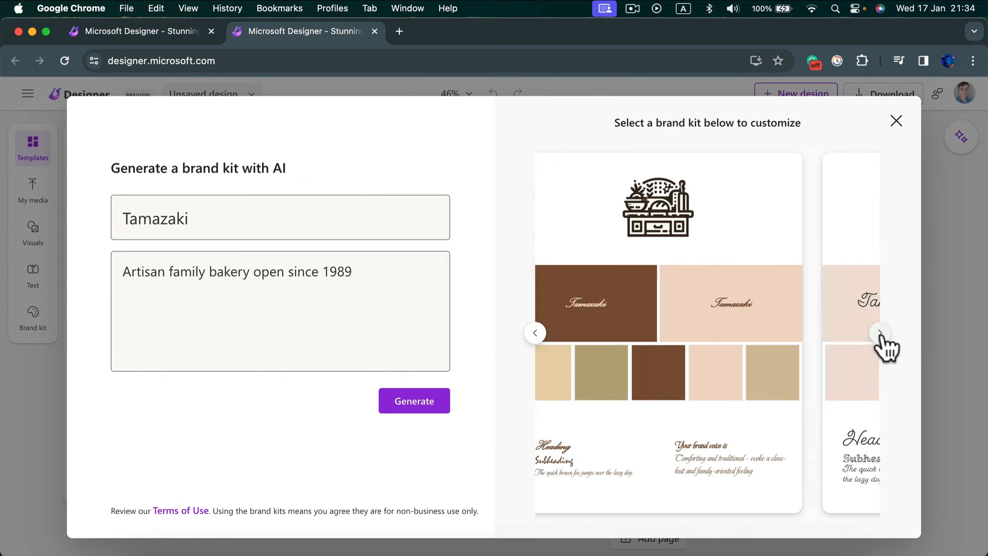
pyautogui.click(878, 332)
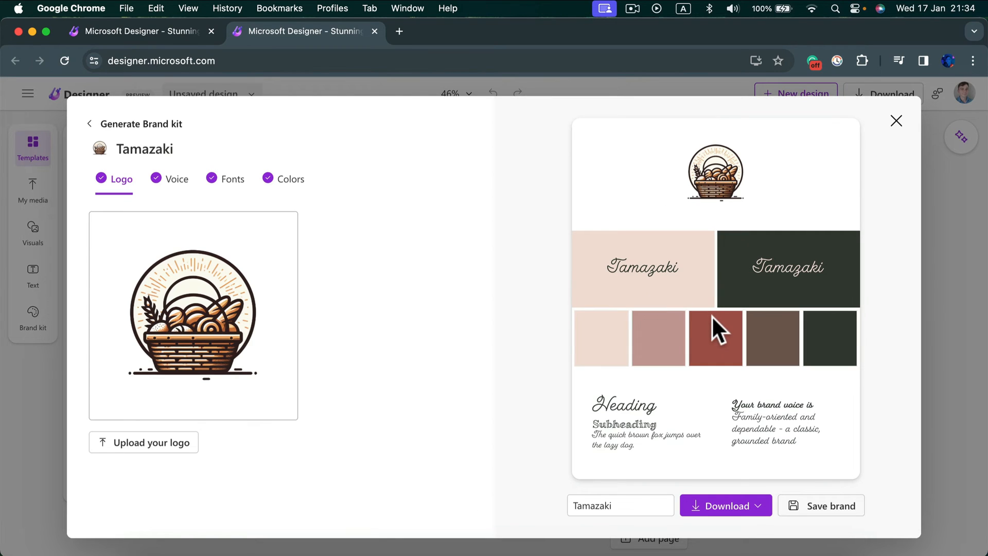
pyautogui.moveTo(120, 183)
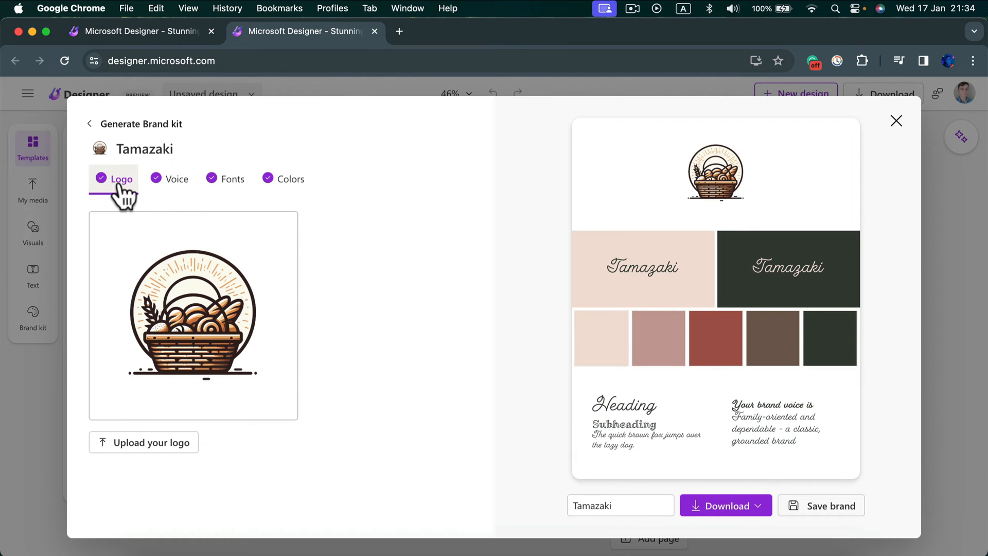
# Check the kit's fonts, colours and logo, then download the Full brand kit.
pyautogui.click(233, 179)
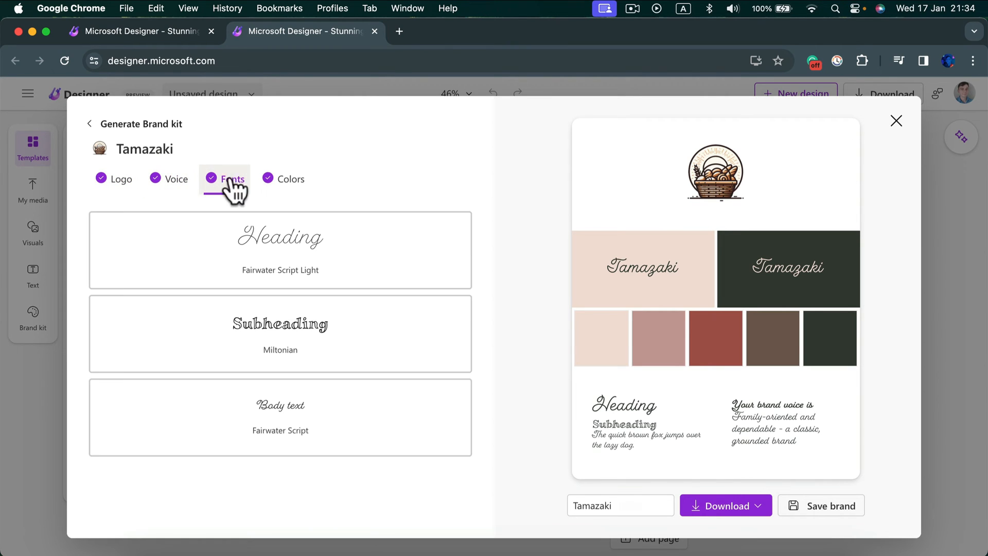
pyautogui.click(291, 179)
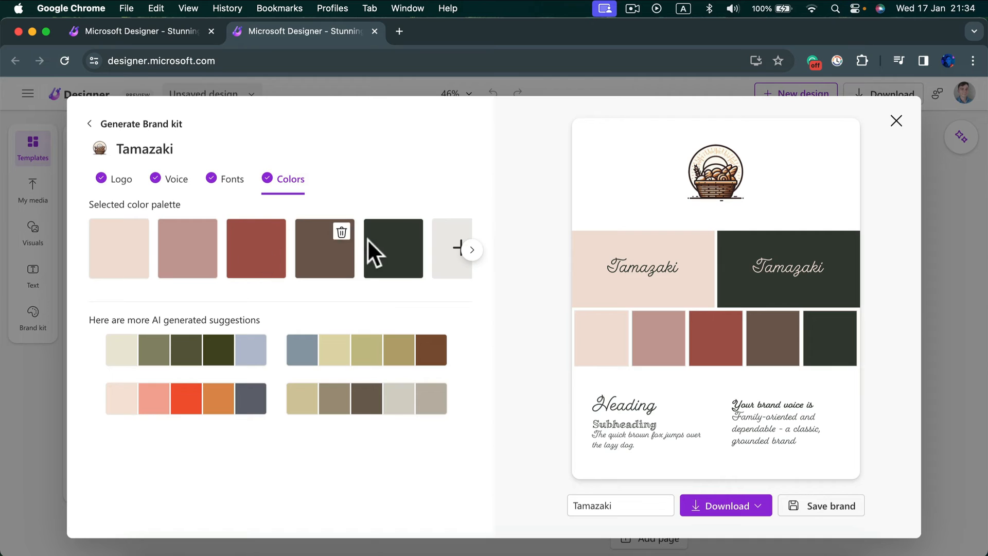
pyautogui.click(122, 178)
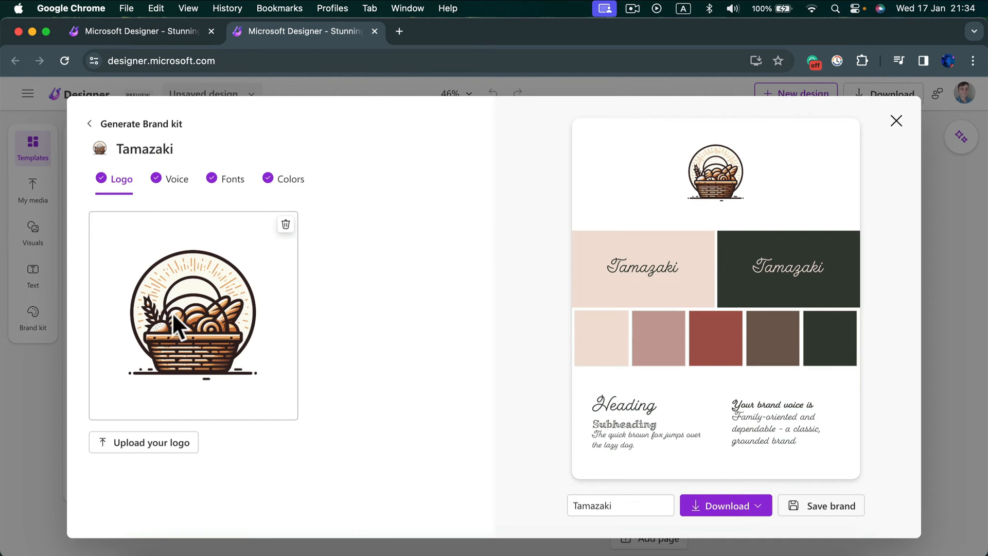
pyautogui.moveTo(199, 292)
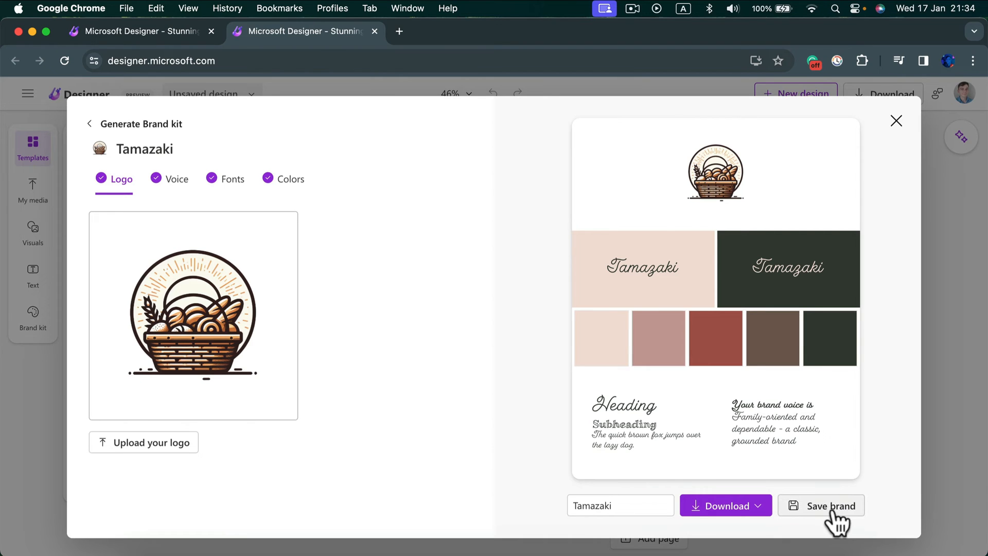
pyautogui.click(725, 505)
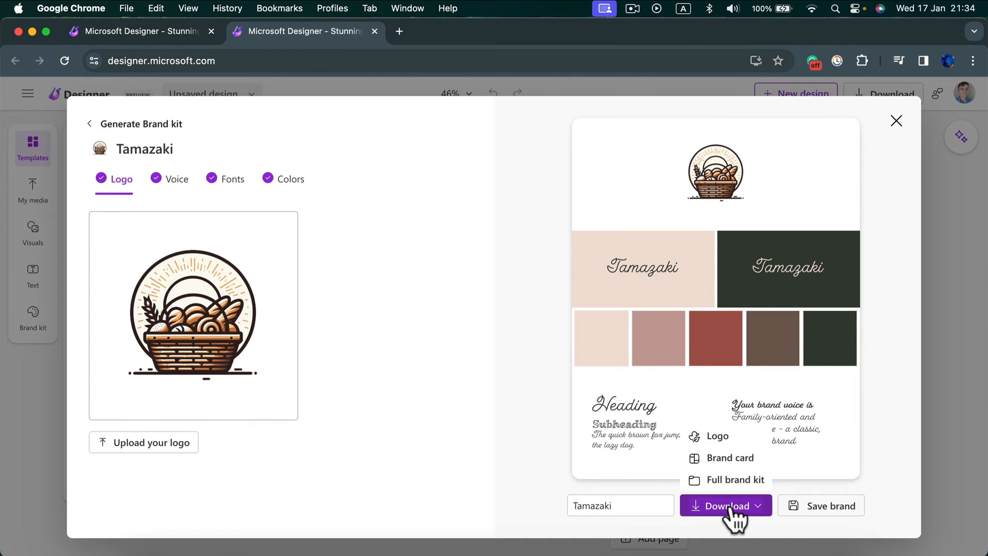
pyautogui.moveTo(720, 465)
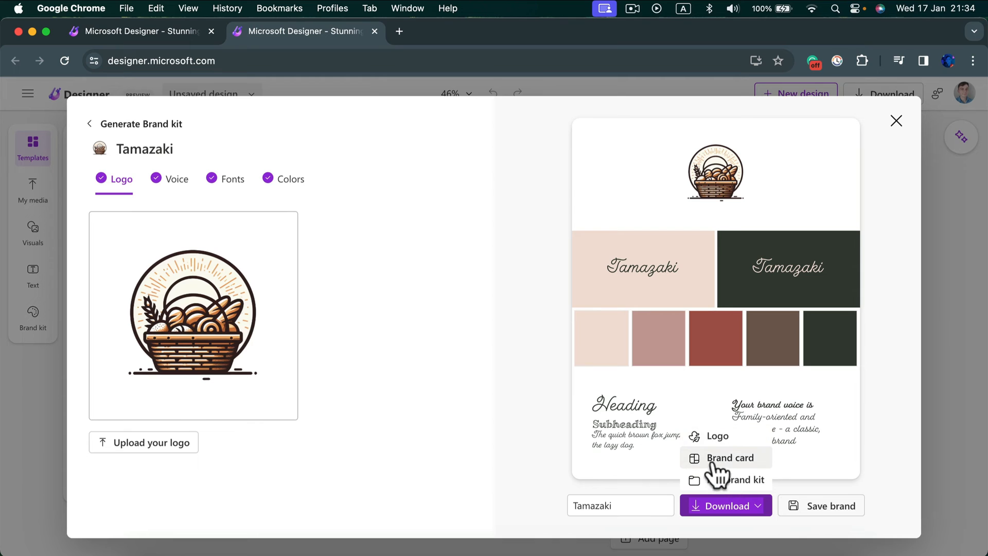
pyautogui.moveTo(727, 437)
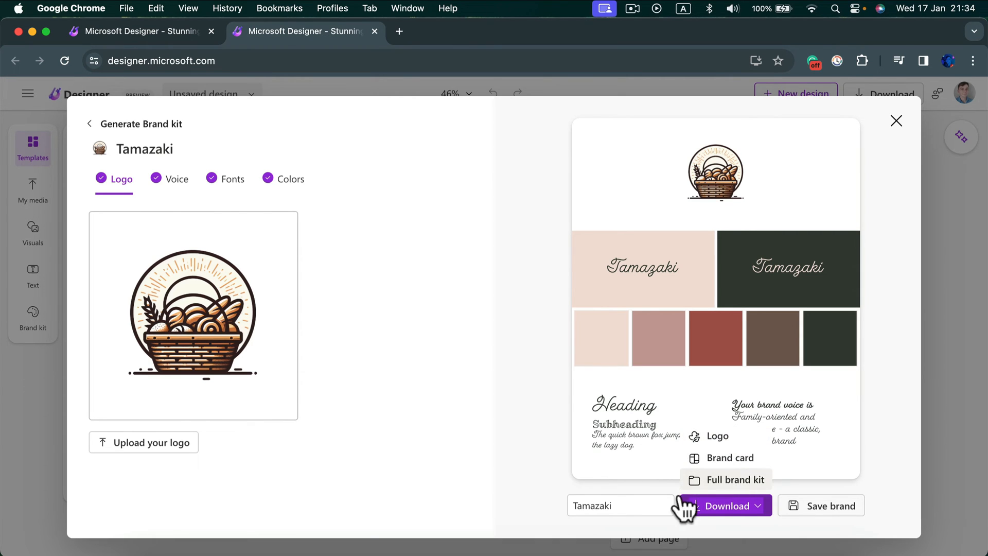
pyautogui.click(727, 480)
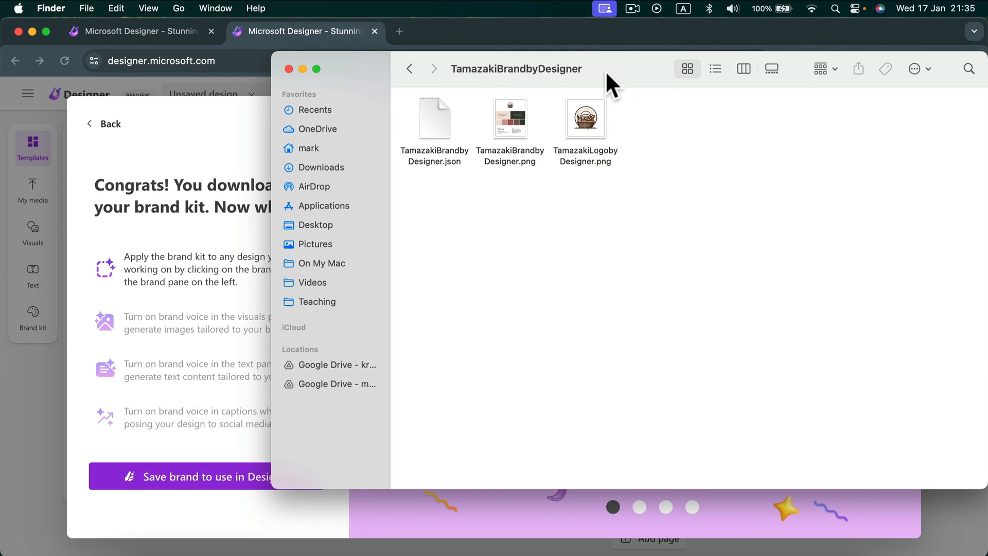
pyautogui.moveTo(459, 138)
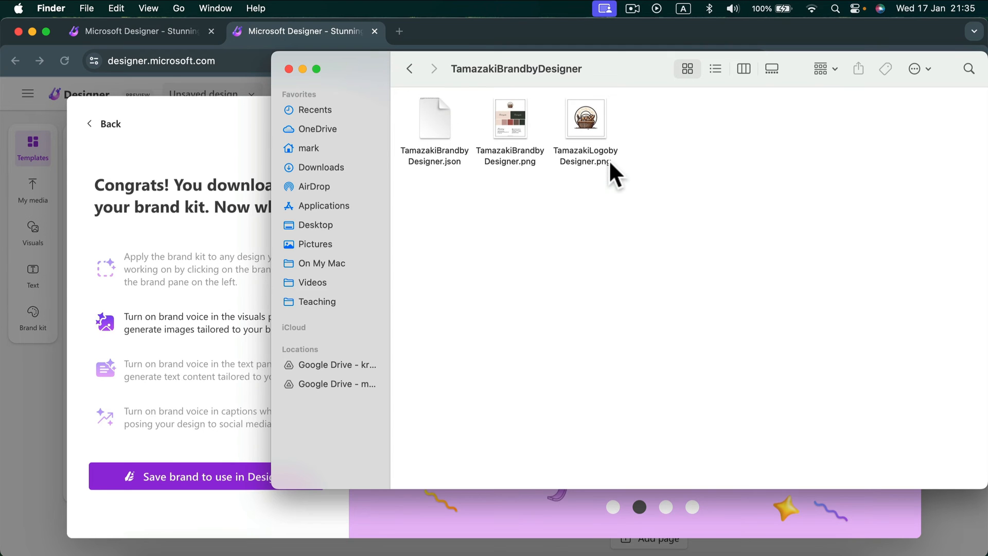
# Open TamazakiBrandbyDesigner.png from the downloaded folder in Preview.
pyautogui.click(511, 117)
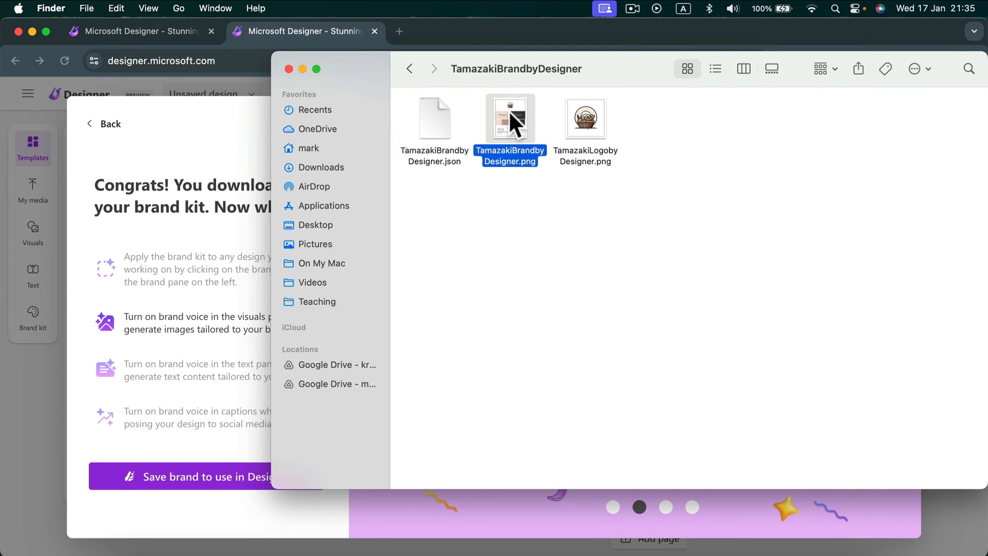
pyautogui.doubleClick(510, 118)
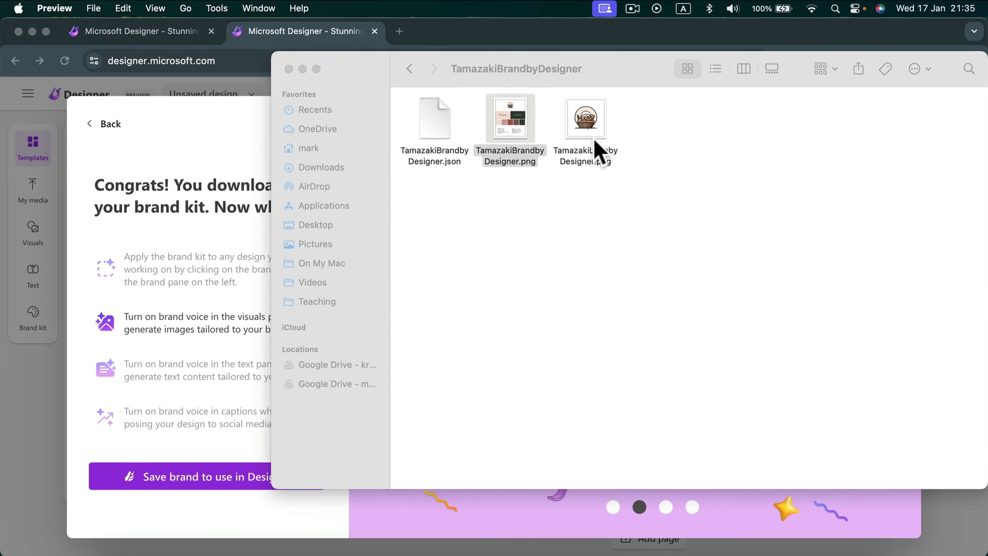
pyautogui.click(510, 117)
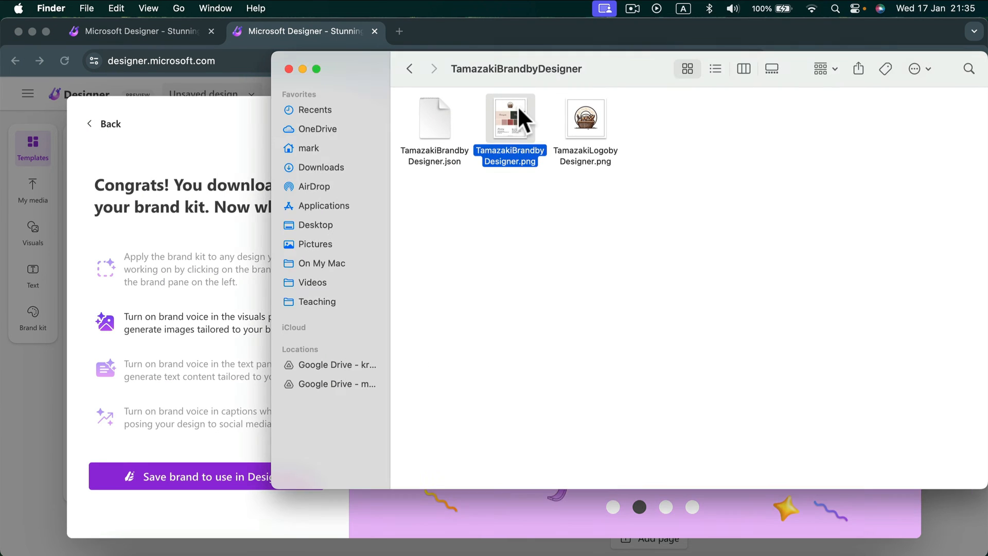
pyautogui.doubleClick(510, 117)
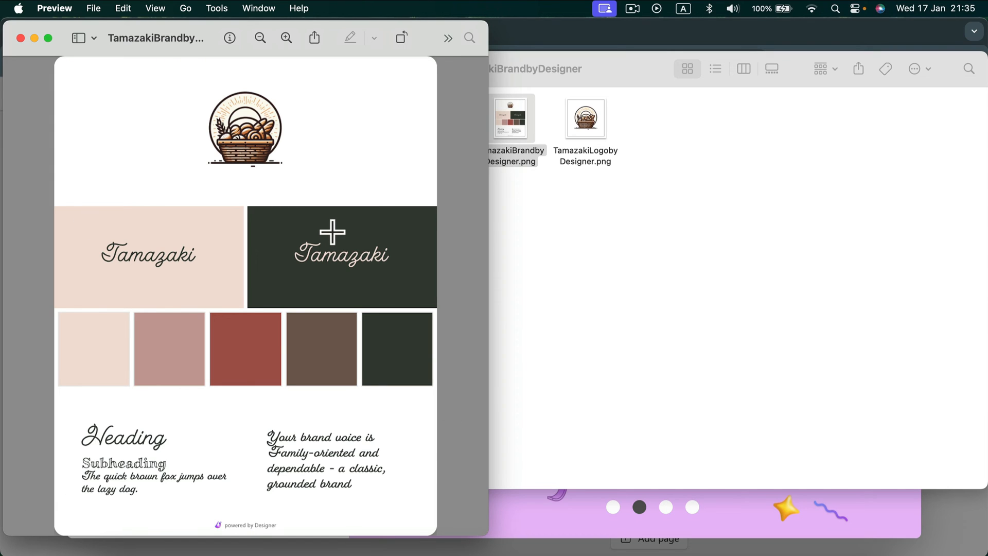
pyautogui.moveTo(319, 210)
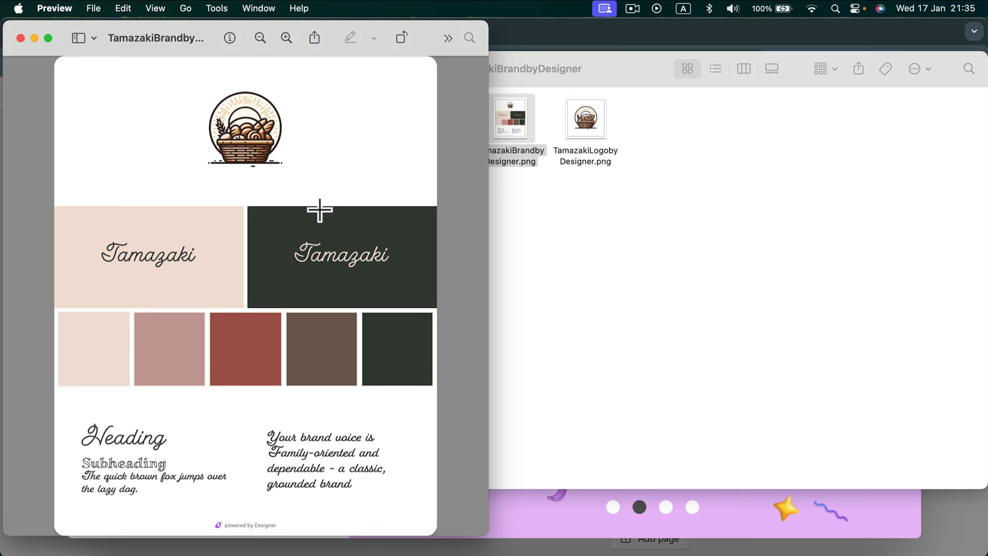
pyautogui.moveTo(325, 263)
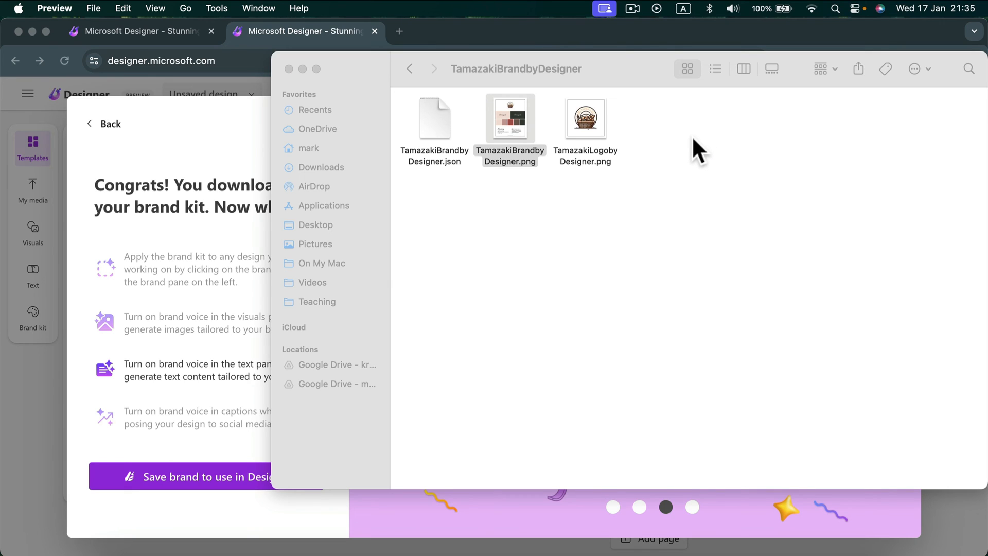
pyautogui.moveTo(570, 144)
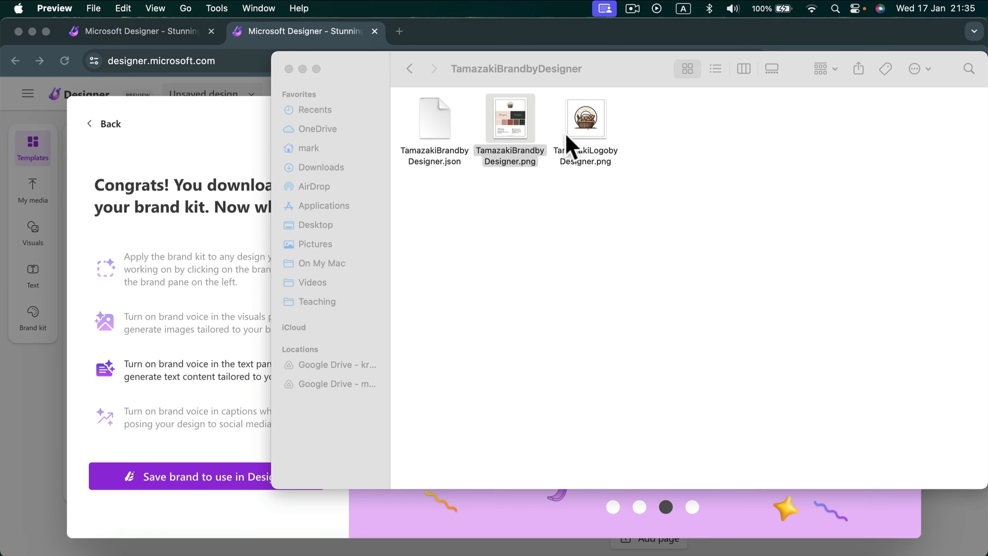
pyautogui.moveTo(468, 31)
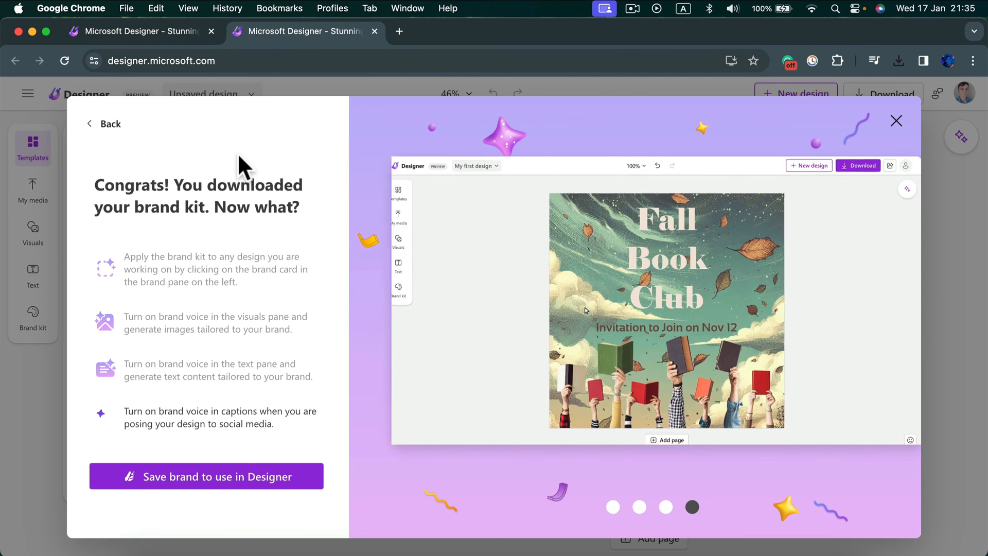
# Step through the Congrats dialog's tips, then close it to return to the blank canvas.
pyautogui.click(858, 165)
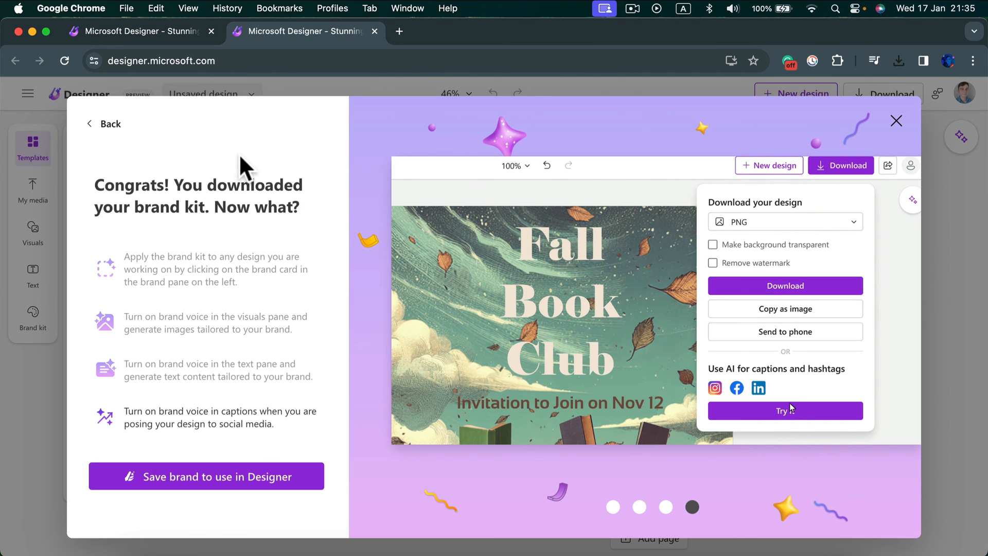
pyautogui.click(786, 411)
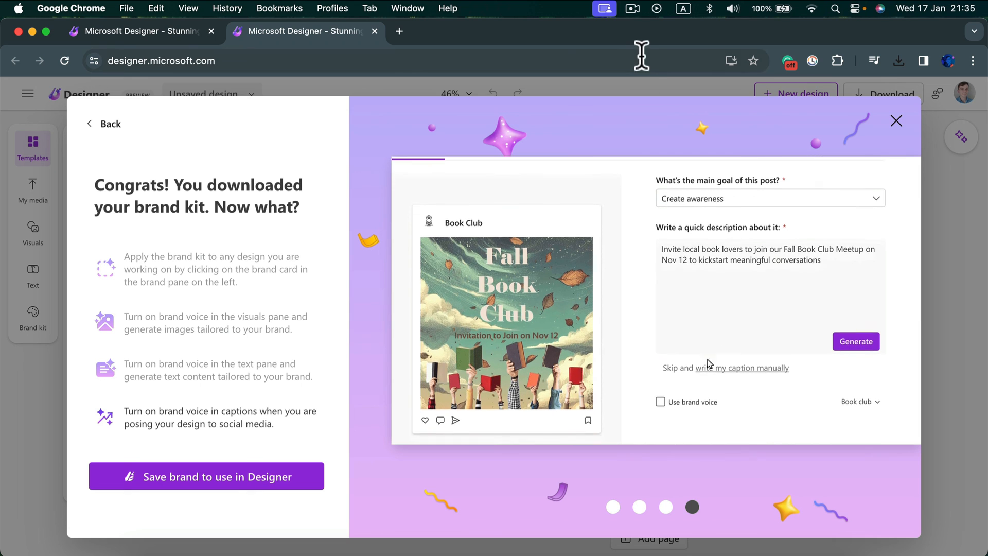
pyautogui.click(661, 402)
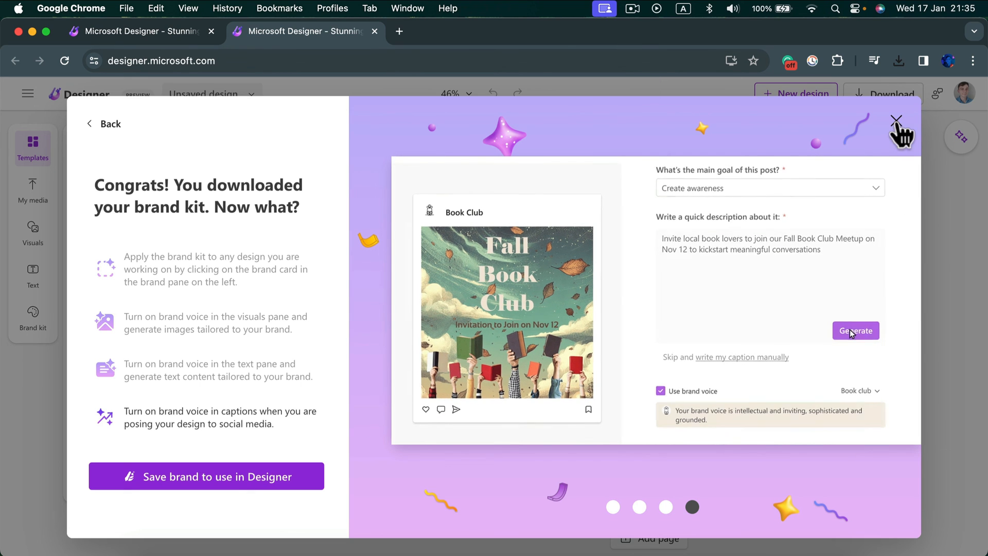
pyautogui.click(894, 120)
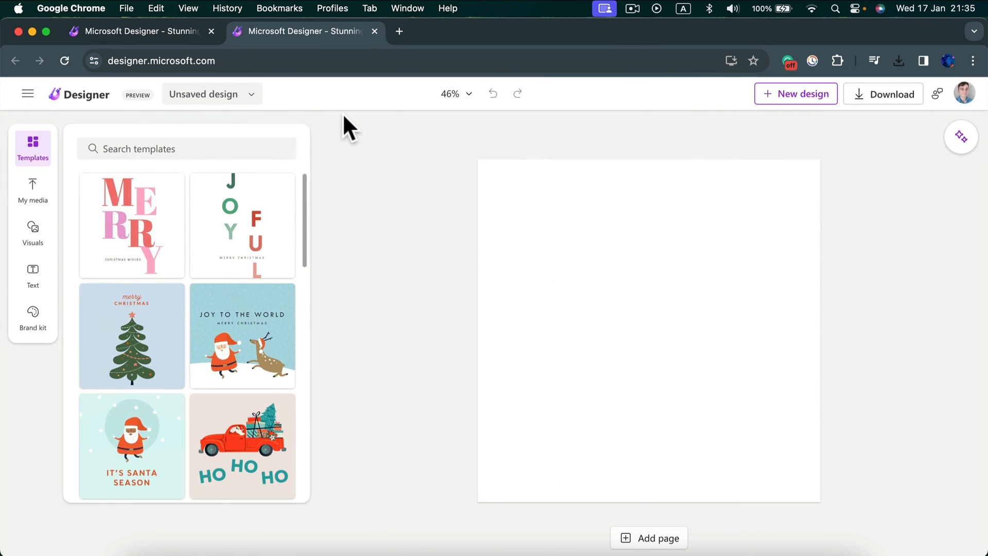